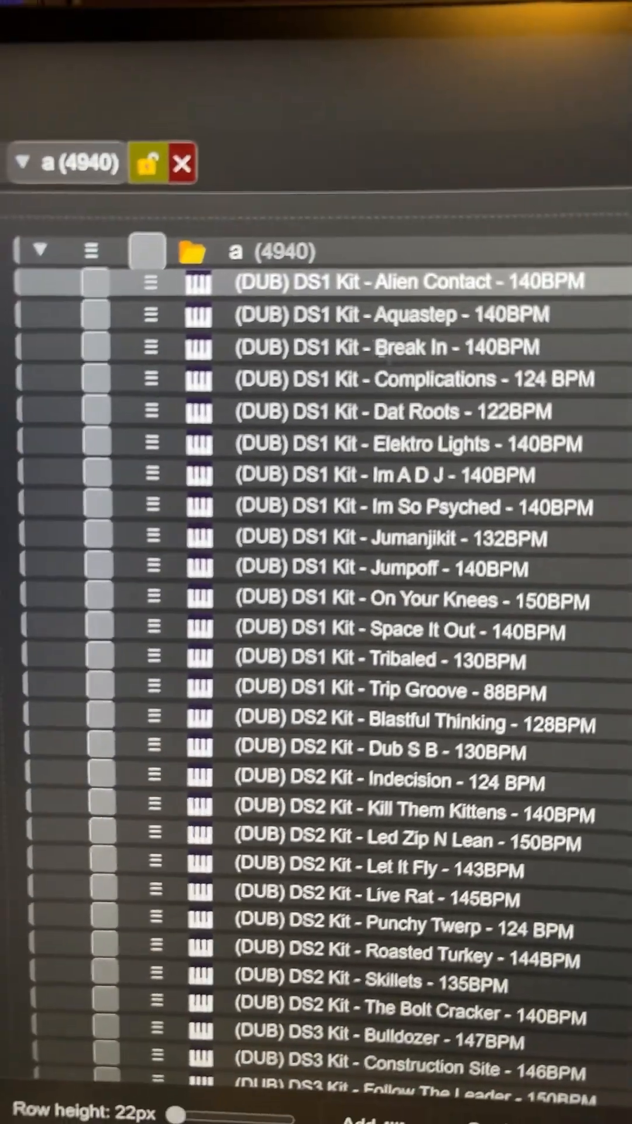
scroll(down, 3)
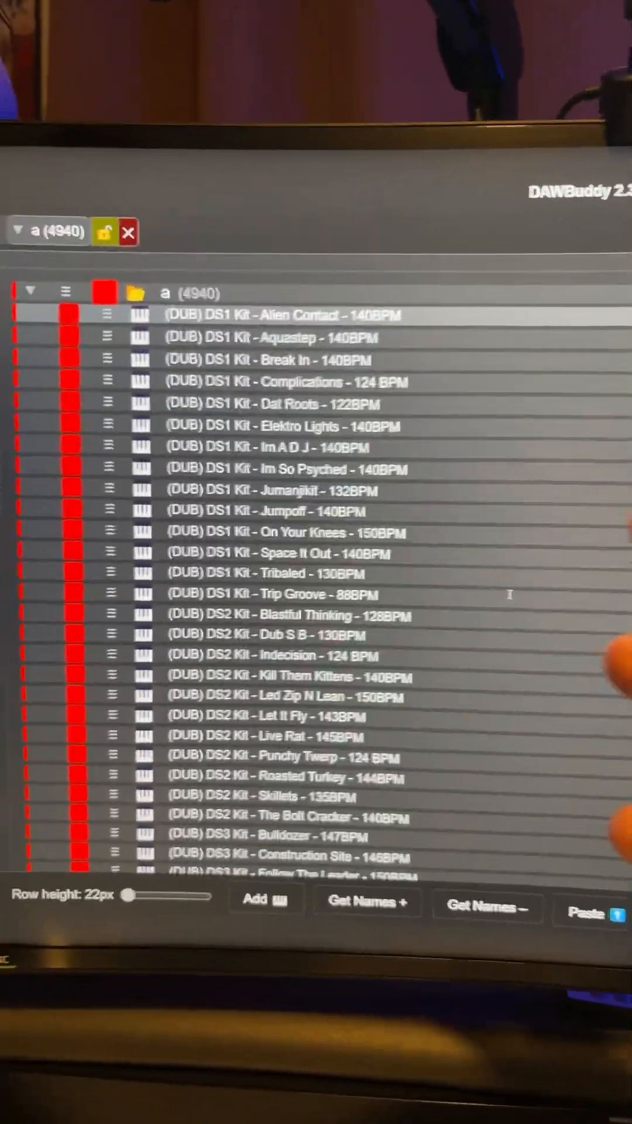
scroll(down, 3)
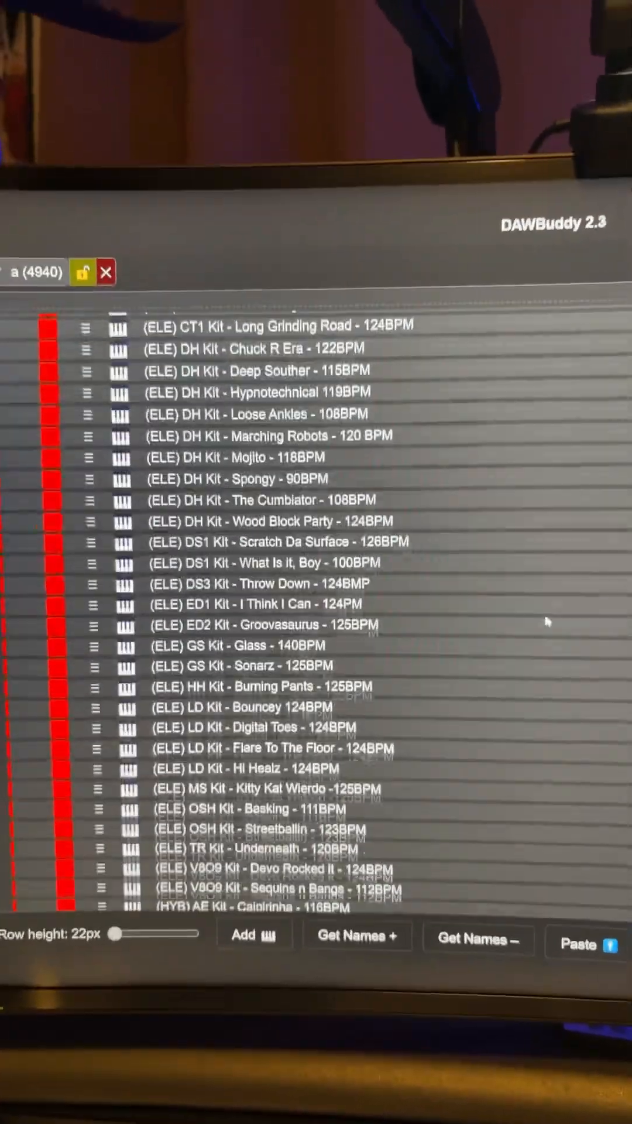
scroll(down, 3)
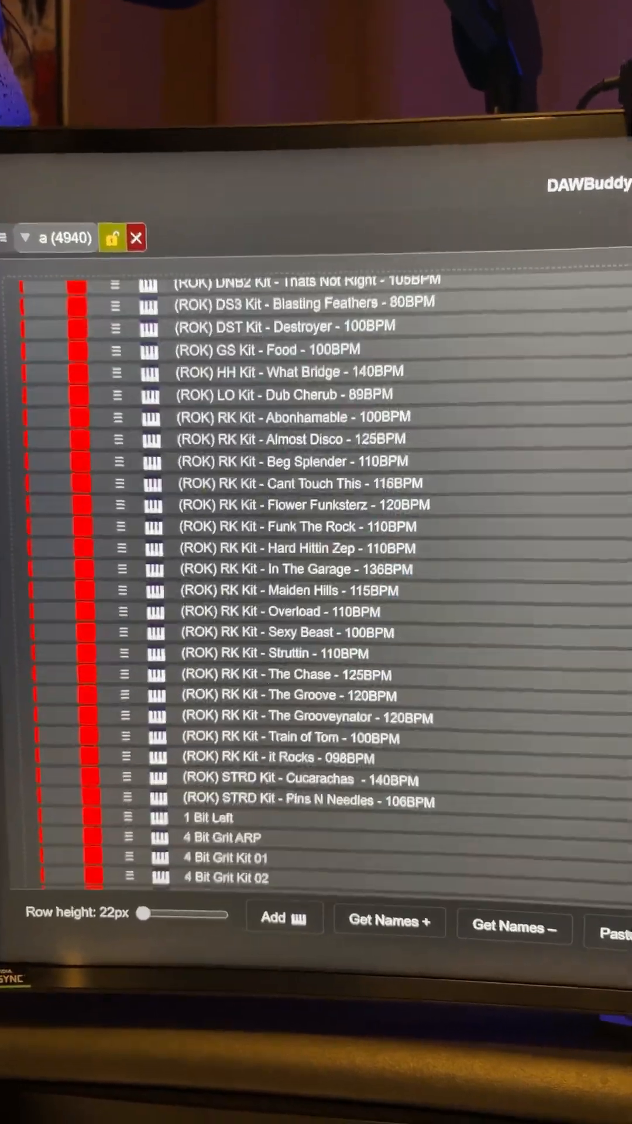